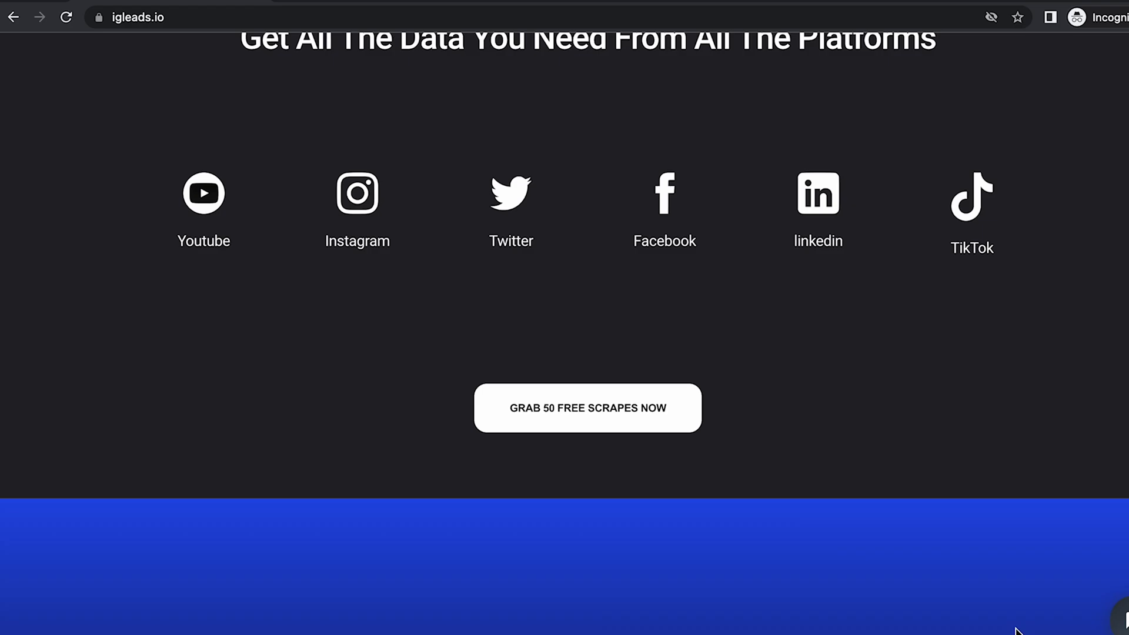
Scroll through the IGLeads page, then log in to reach the Results dashboard with remaining credits.
scroll("down", 3)
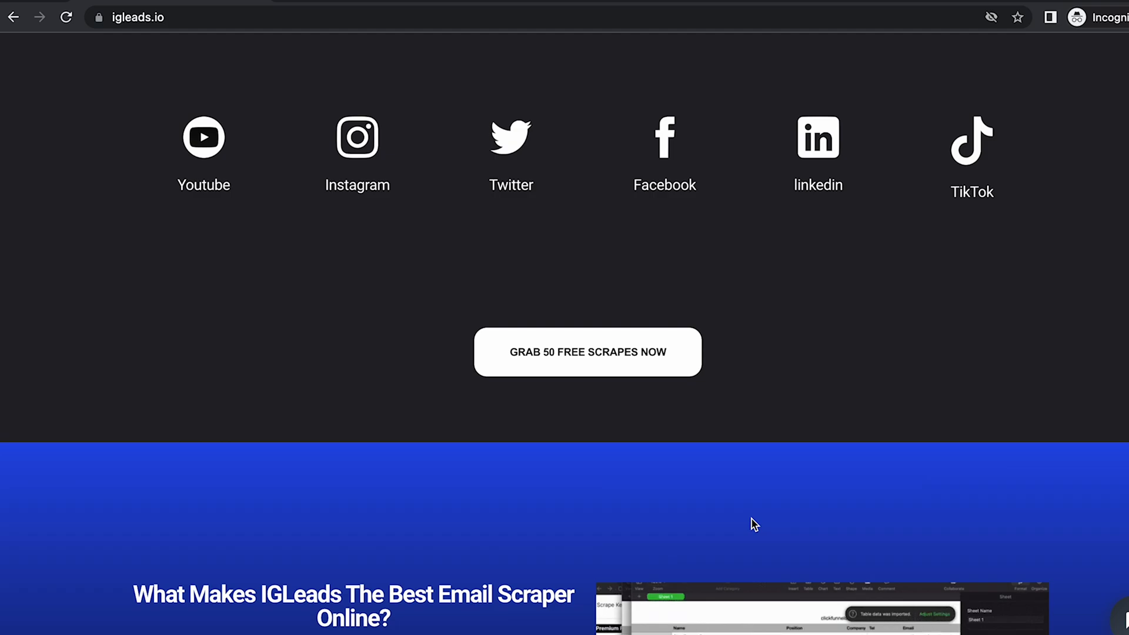
scroll("down", 3)
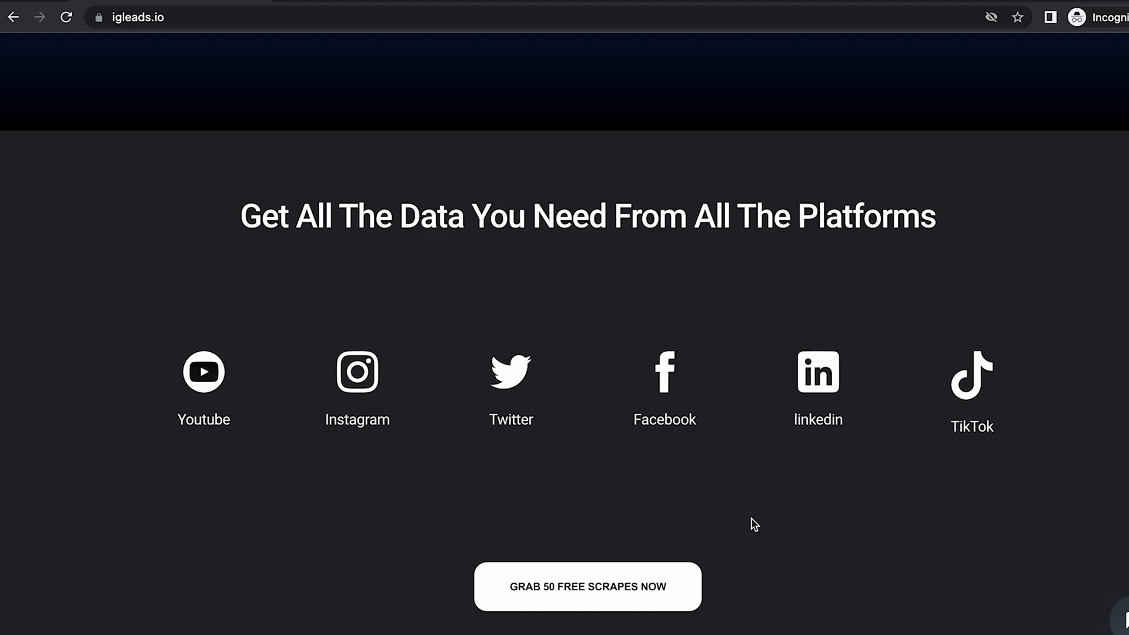
scroll("down", 3)
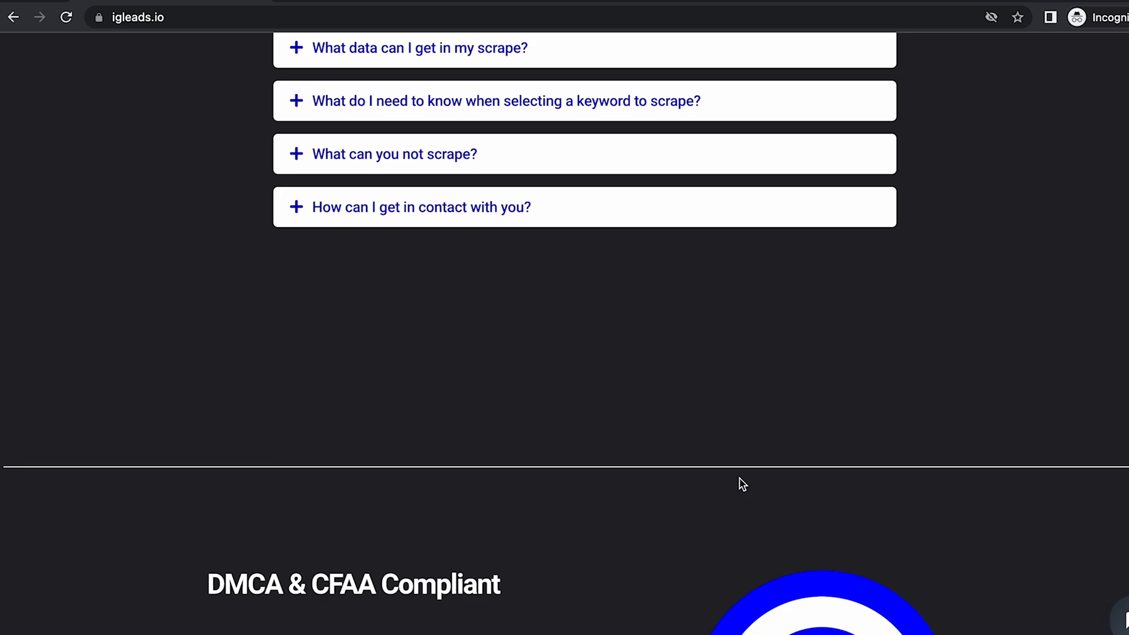
scroll("down", 3)
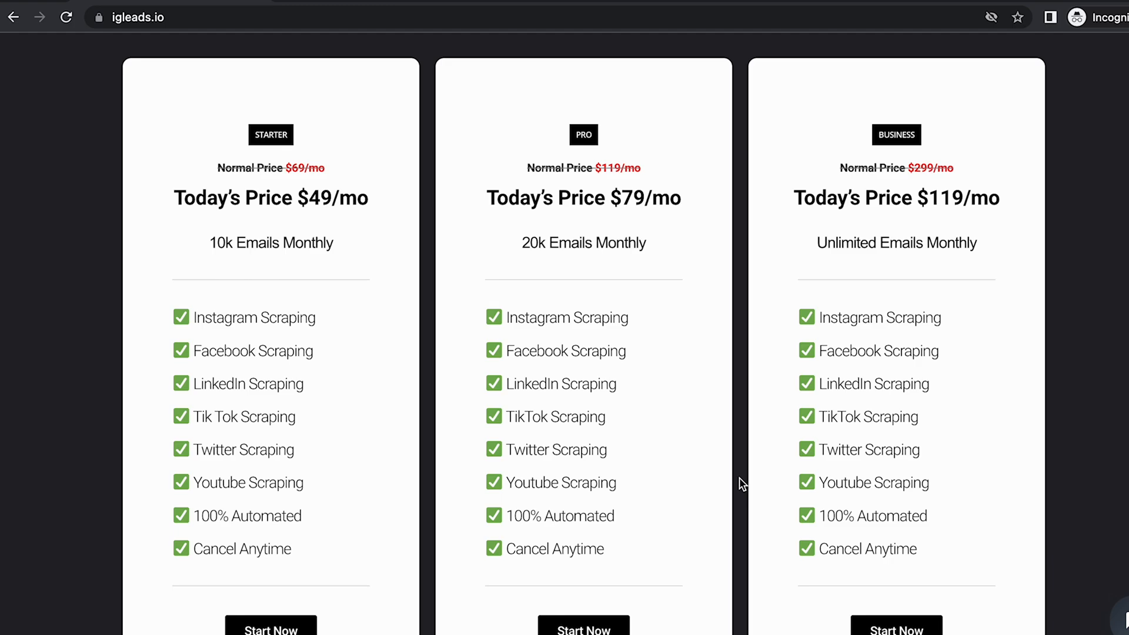
scroll("up", 3)
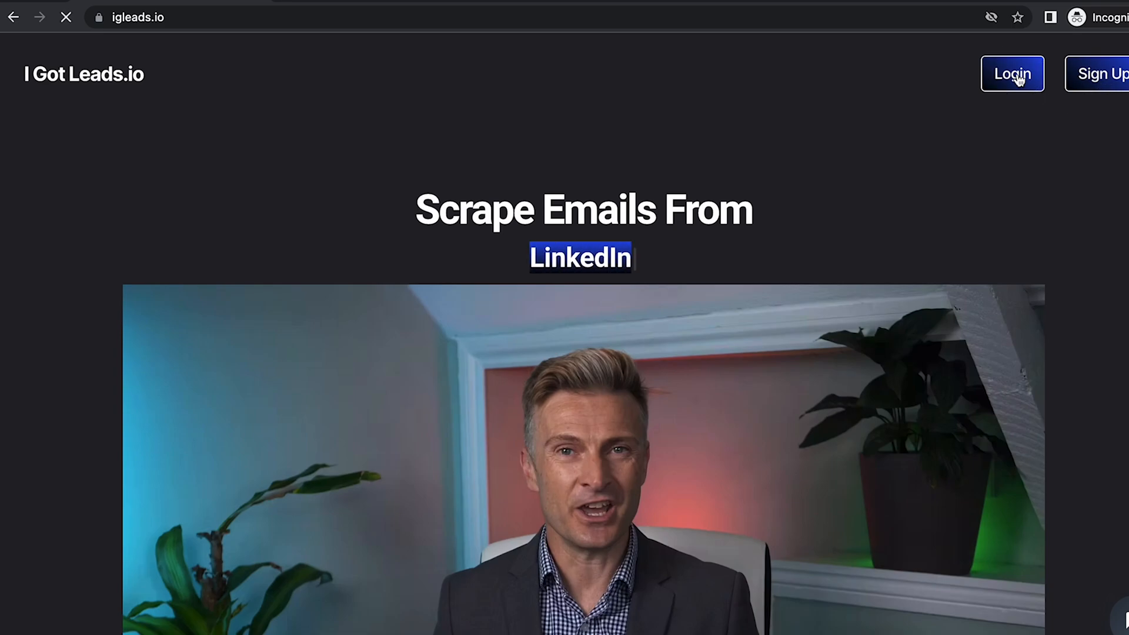
left_click(1011, 74)
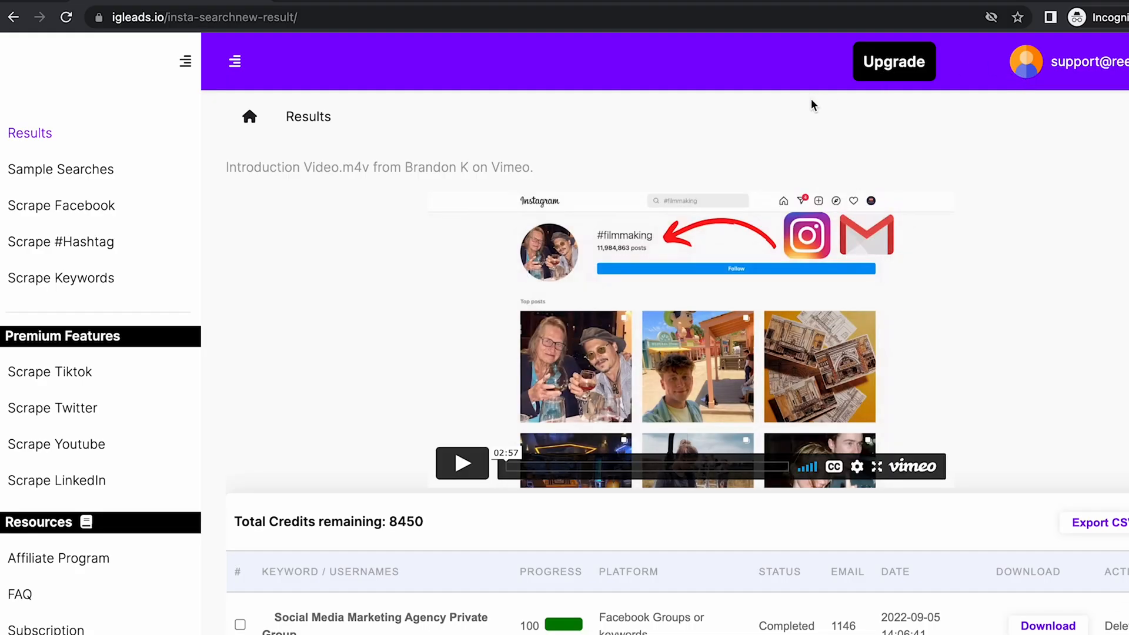
mouse_move(576, 253)
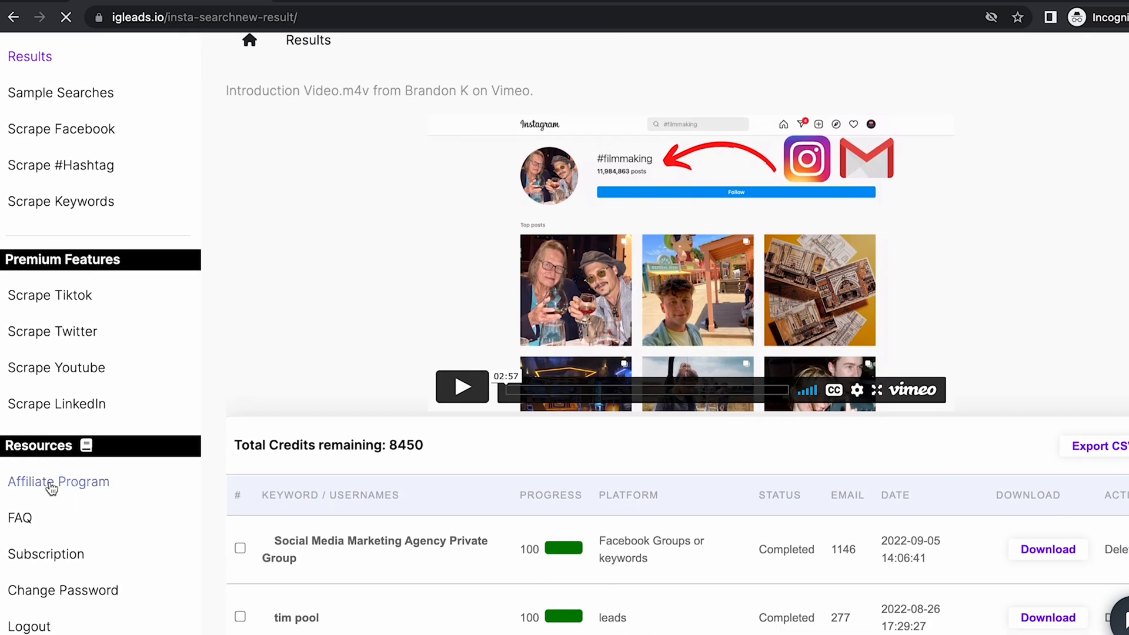
Open Affiliate Program, accept the terms, and submit the affiliate application.
left_click(59, 481)
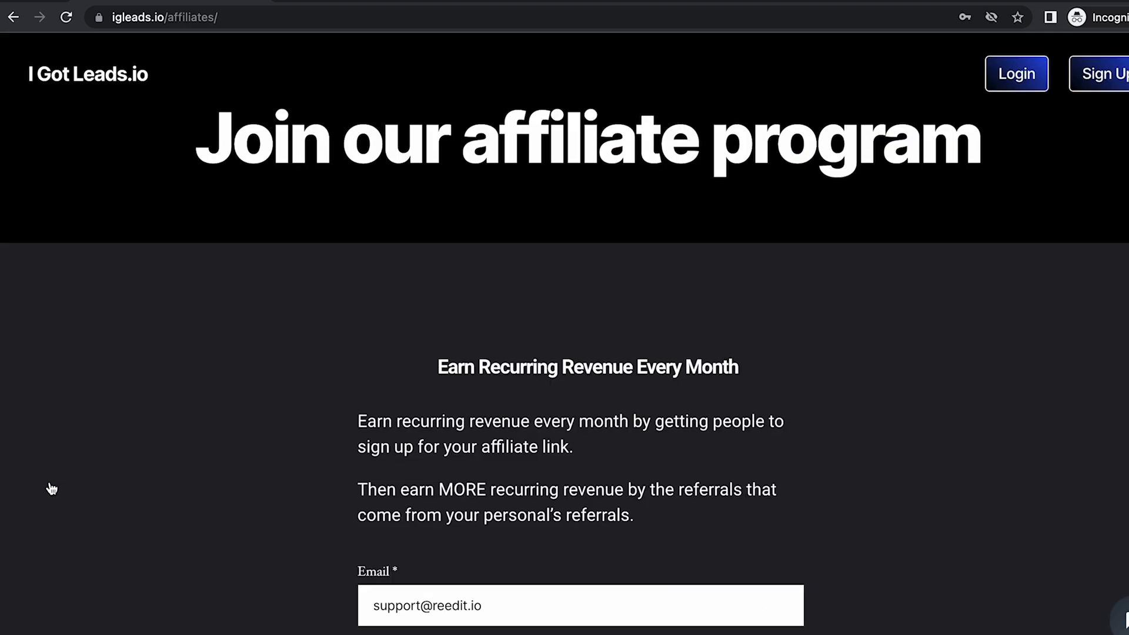
scroll("down", 3)
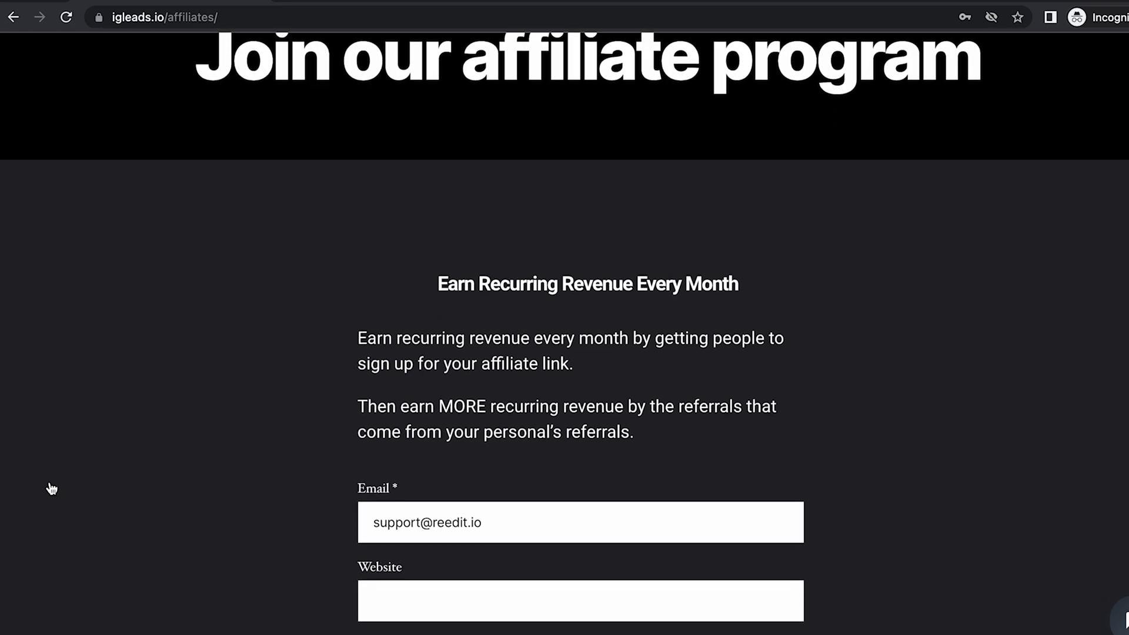
scroll("down", 3)
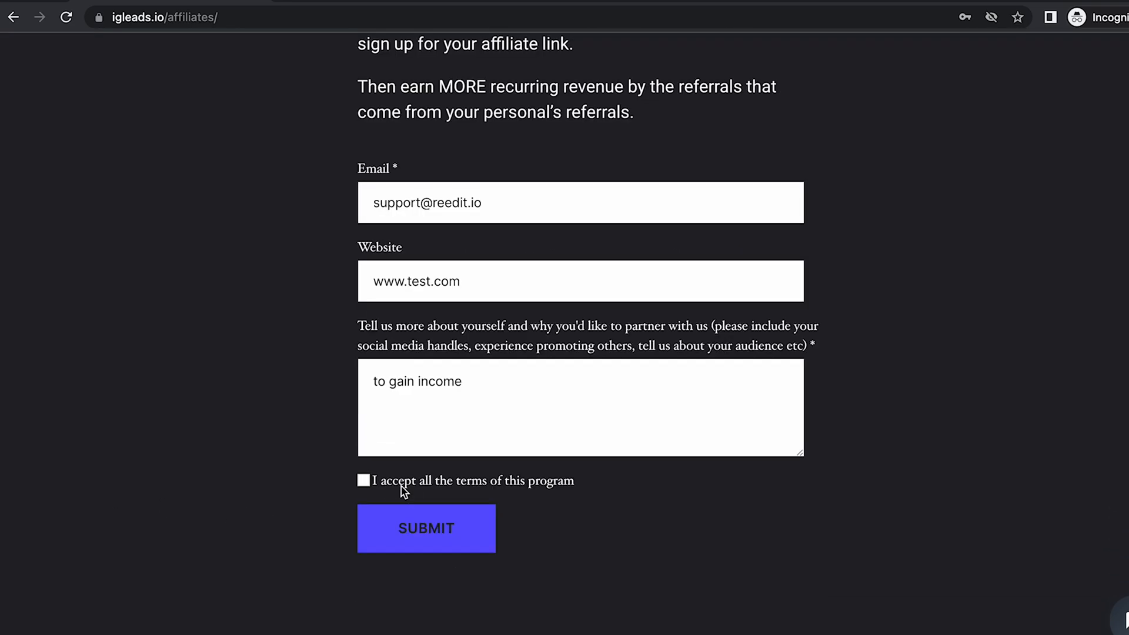
left_click(363, 481)
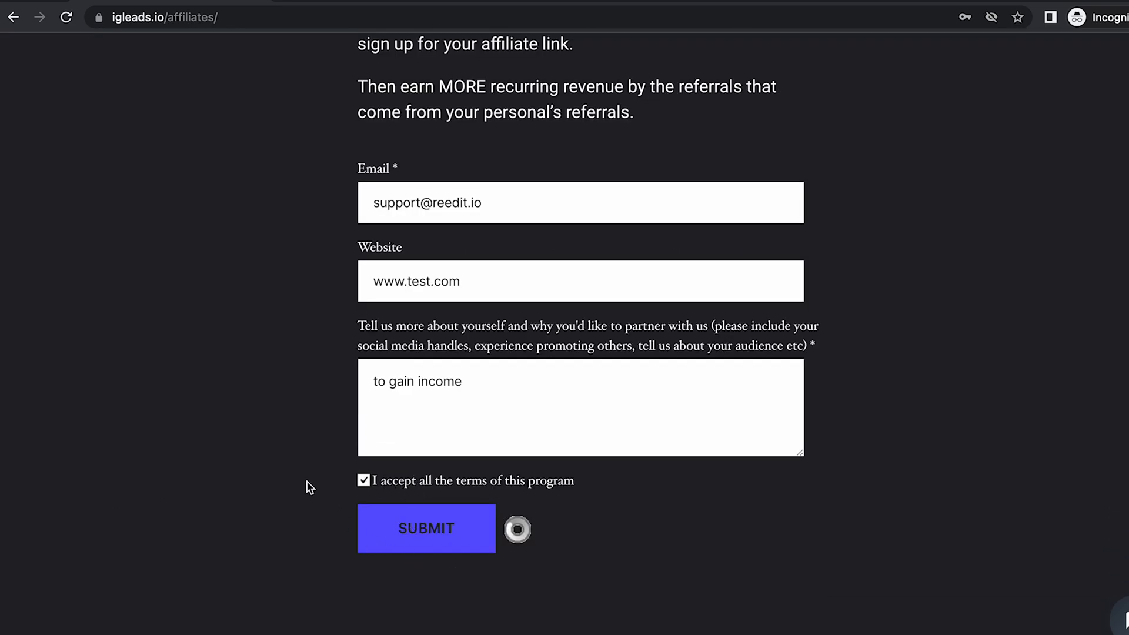
left_click(425, 528)
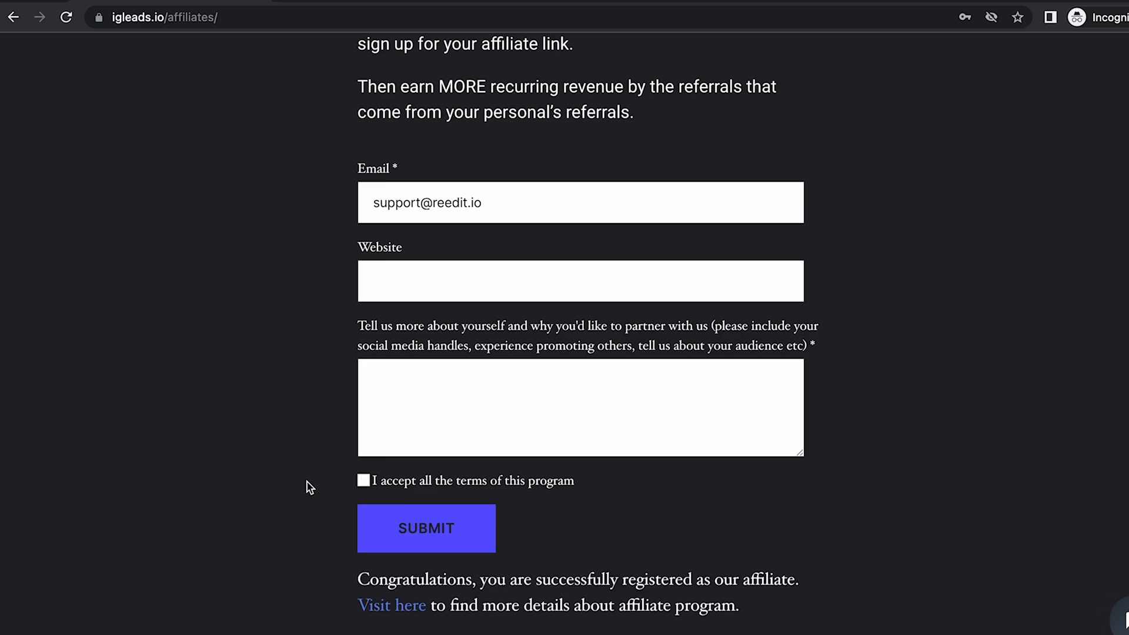
scroll("down", 3)
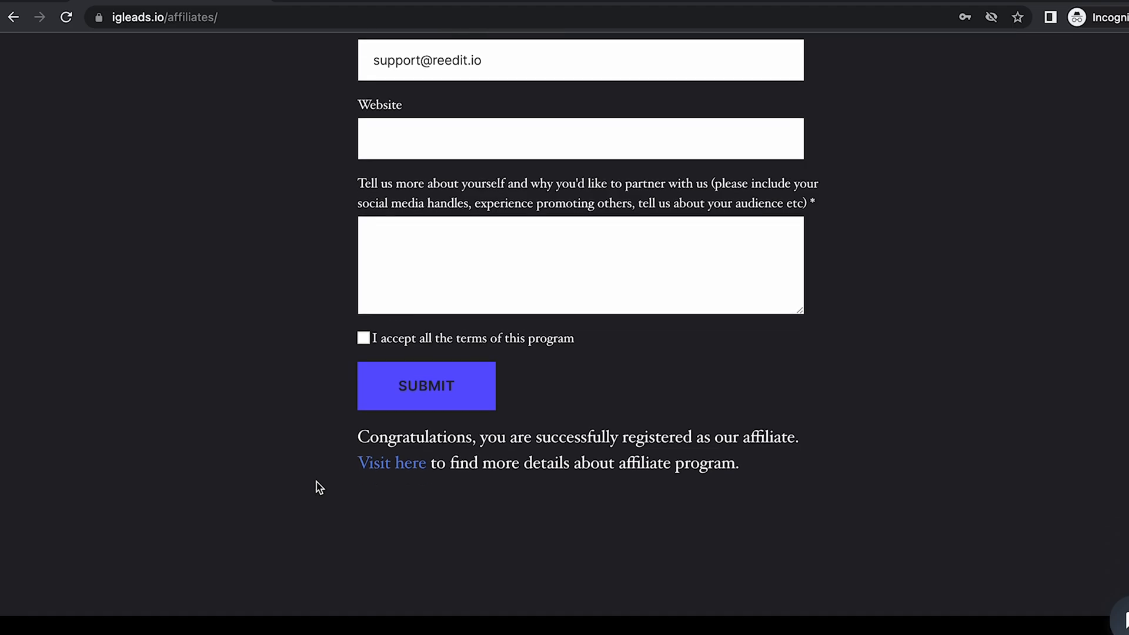
Follow 'Visit here' to the affiliate dashboard Profile showing identifier 13 and the referral URL.
left_click(391, 463)
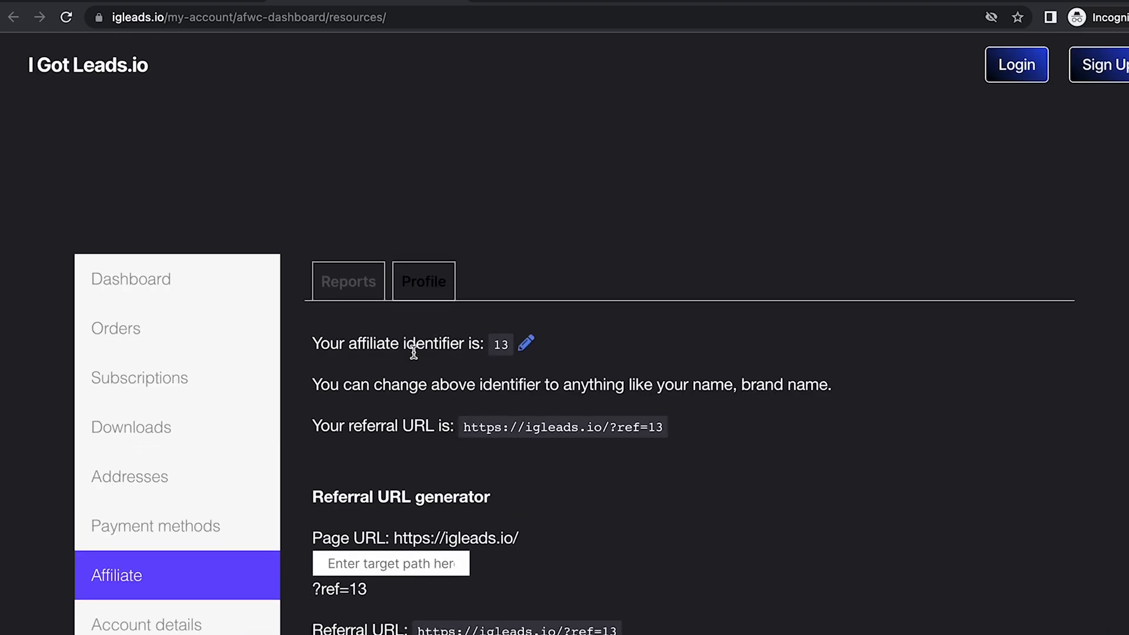
scroll("down", 3)
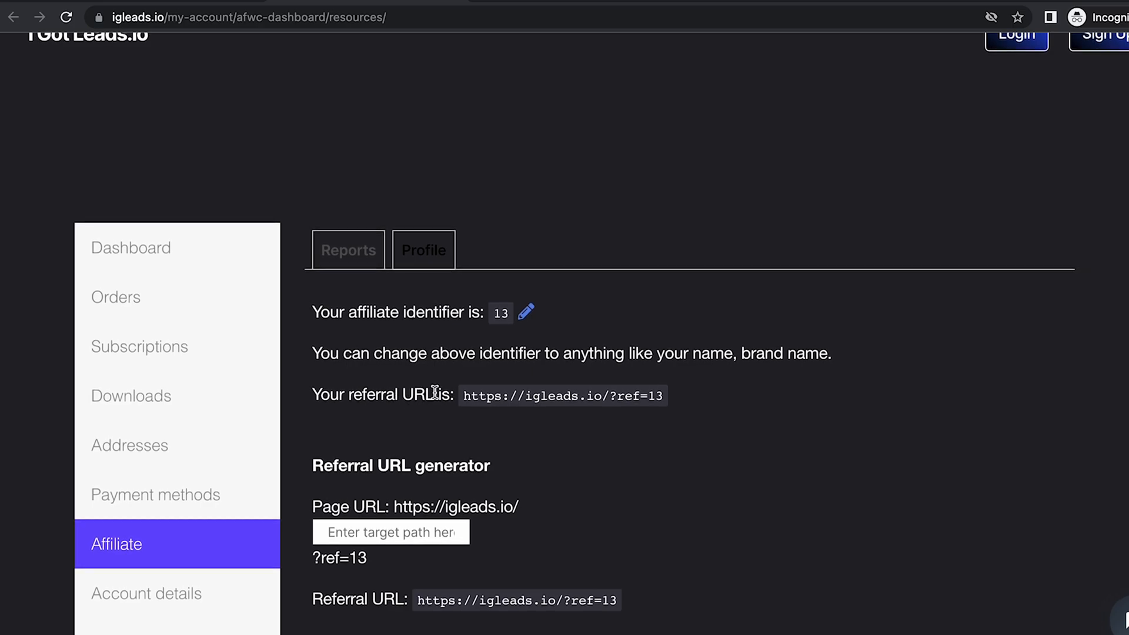
mouse_move(509, 407)
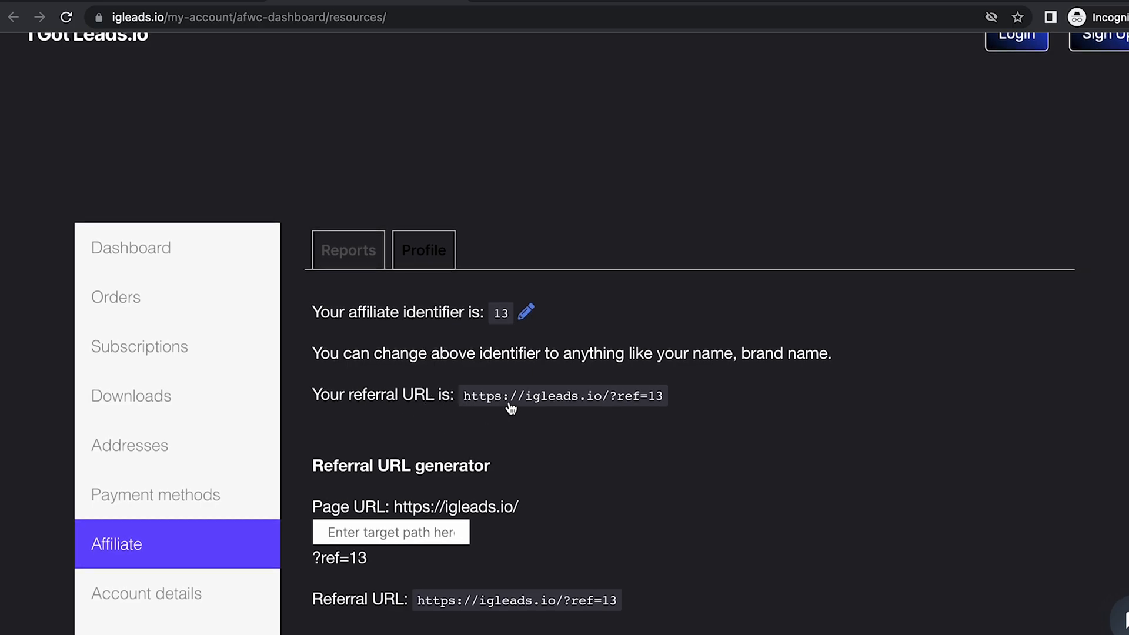
mouse_move(619, 394)
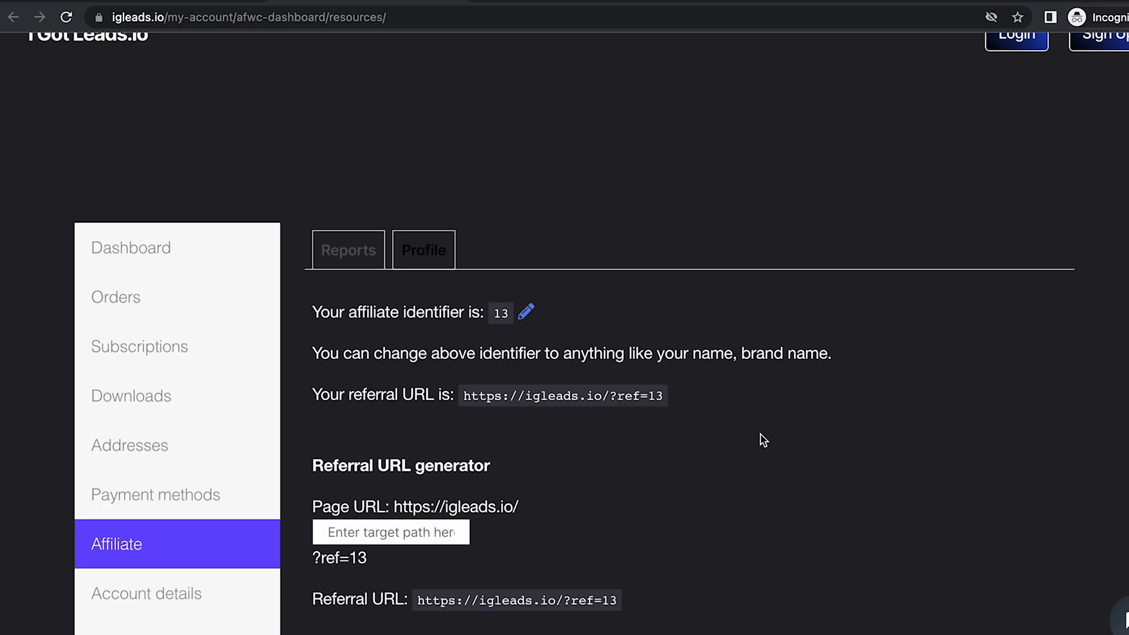
mouse_move(633, 404)
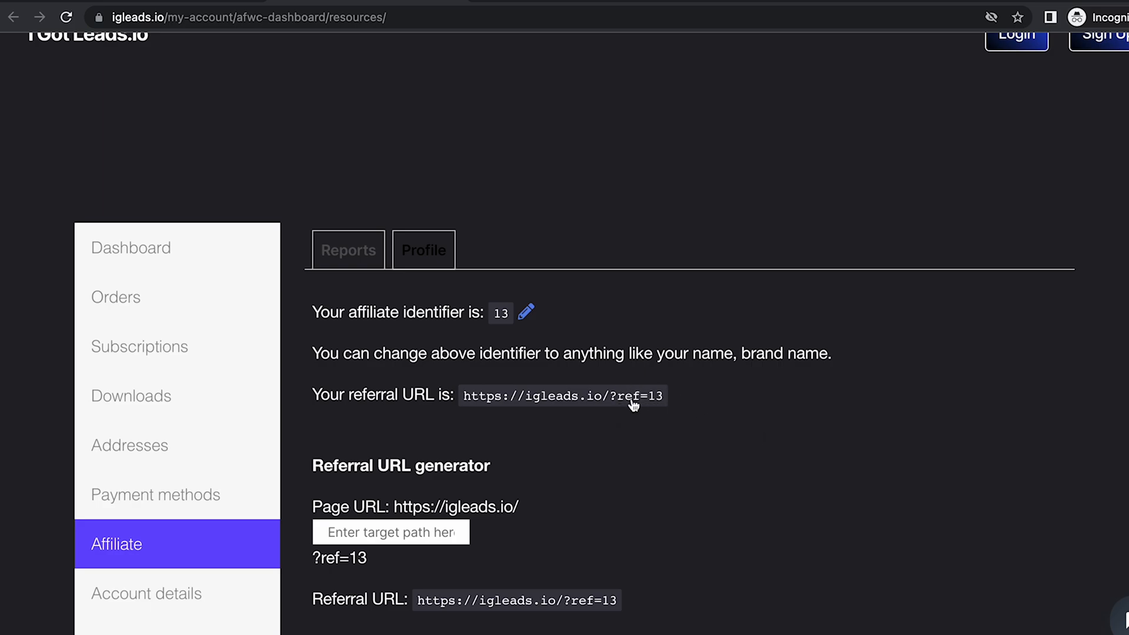